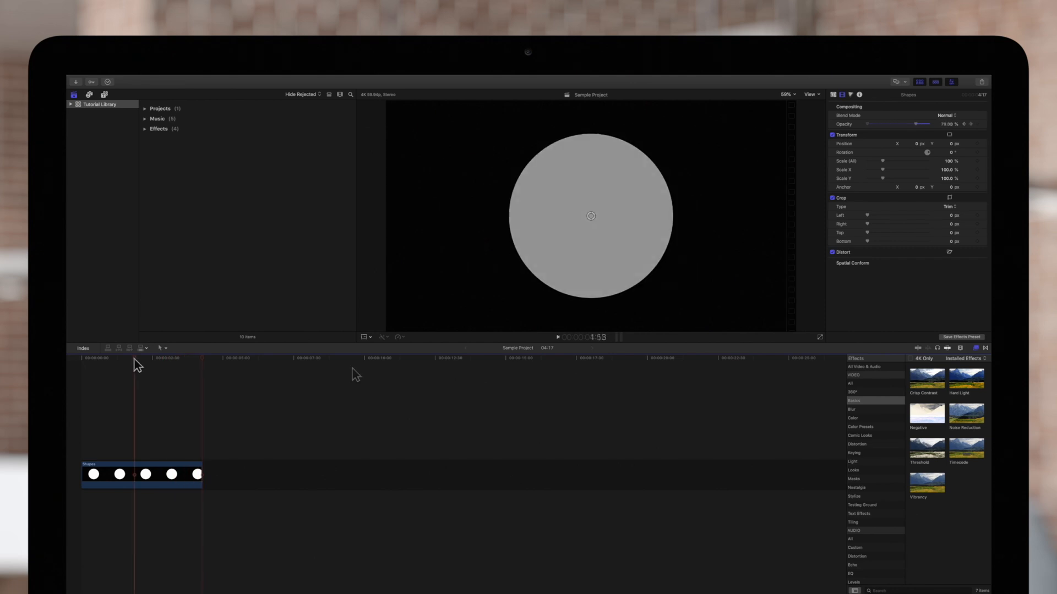
# Show Video Animation for the Shapes clip from its shortcut menu, revealing the opacity curve
pyautogui.press('ctrl')
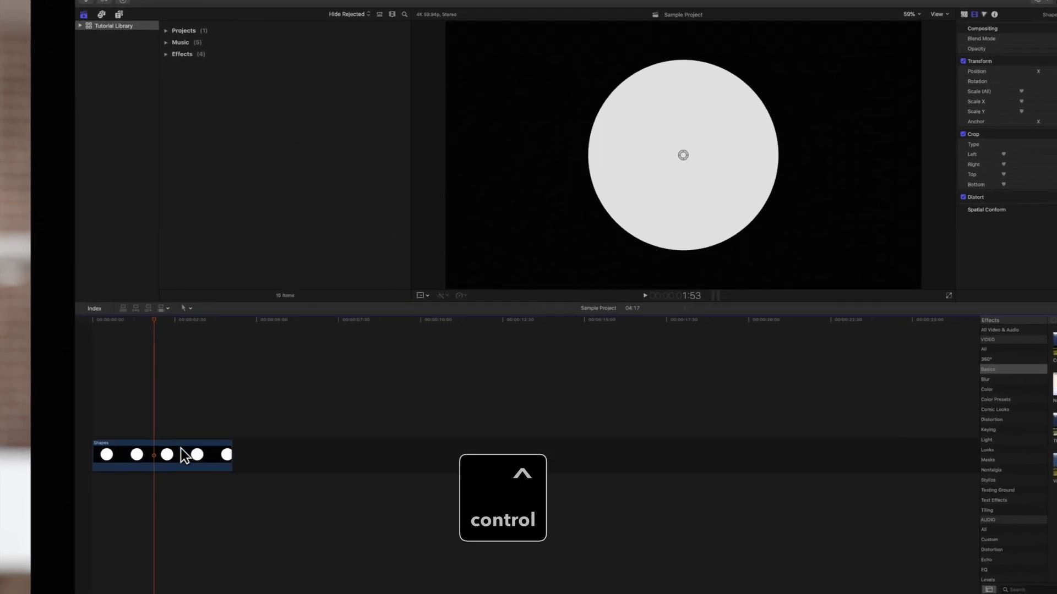
pyautogui.rightClick(185, 455)
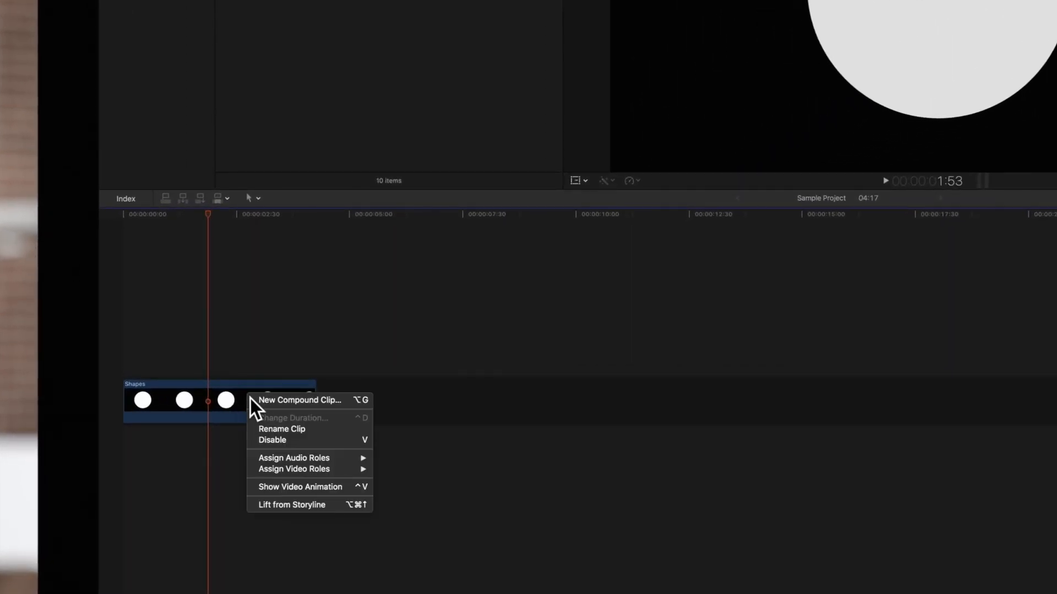
pyautogui.moveTo(293, 492)
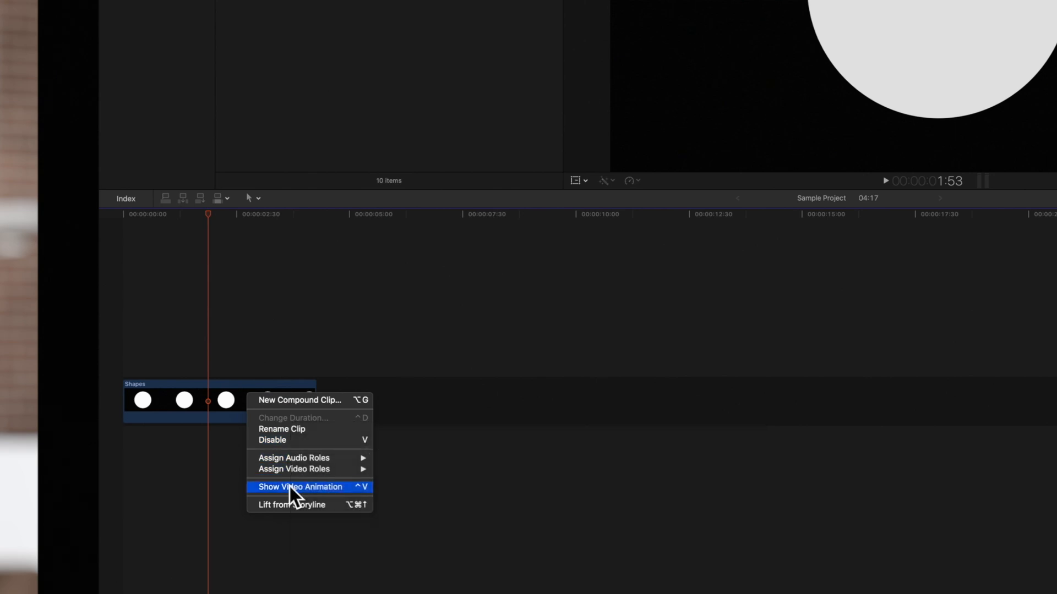
pyautogui.click(300, 487)
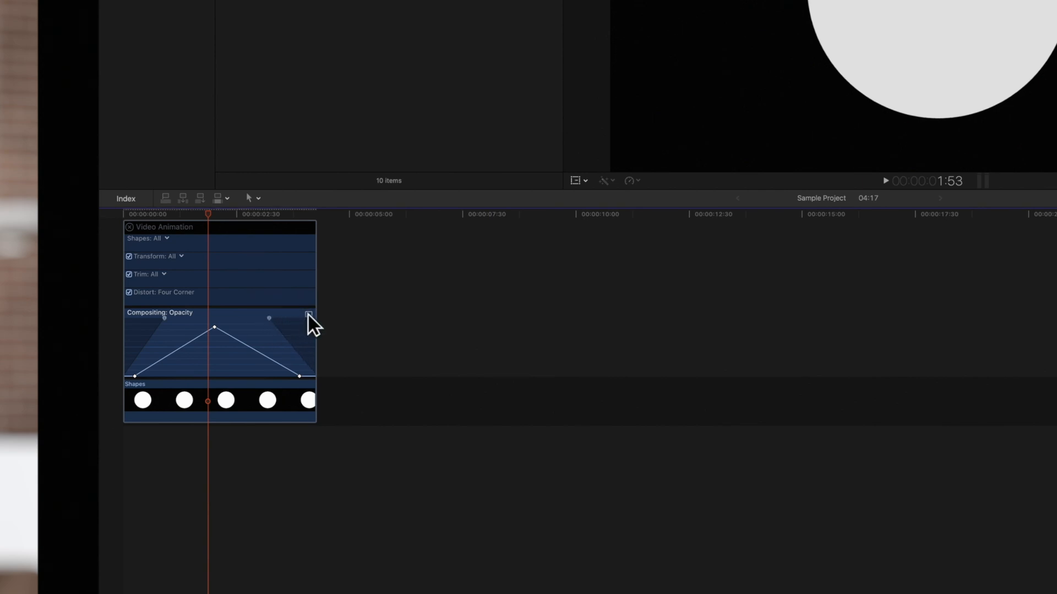
pyautogui.click(309, 314)
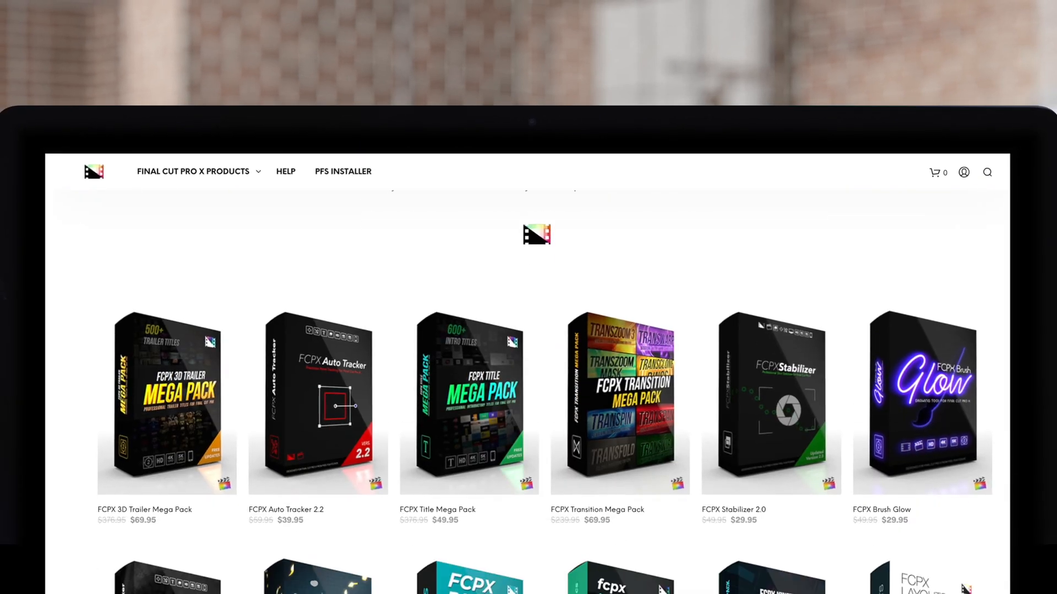
# Scroll the Pixel Film Studios store past the mega packs to FCPX Camera, Maps and Timer
pyautogui.scroll(-3)
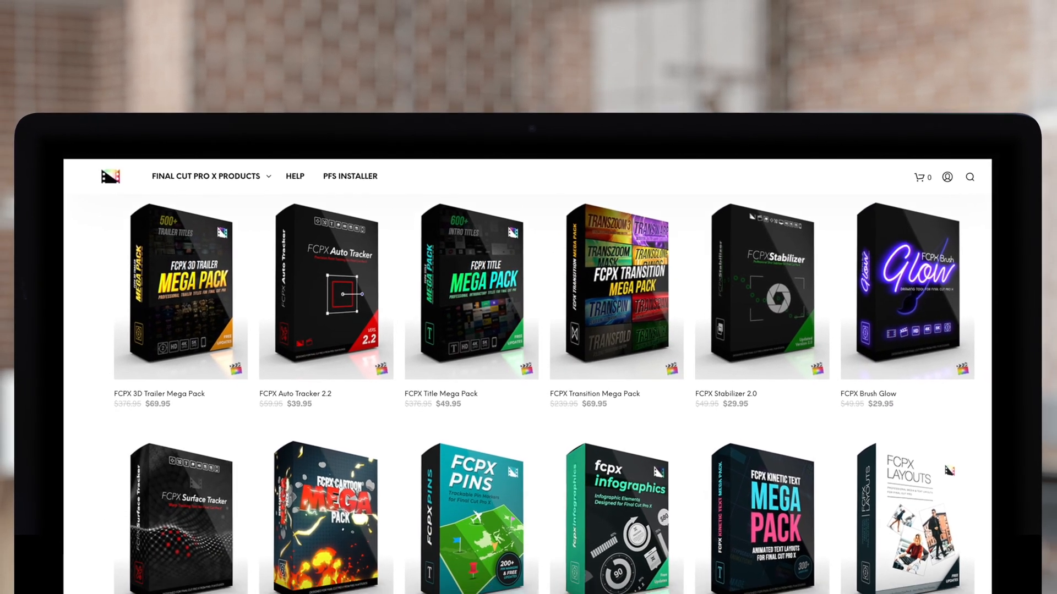
pyautogui.scroll(-3)
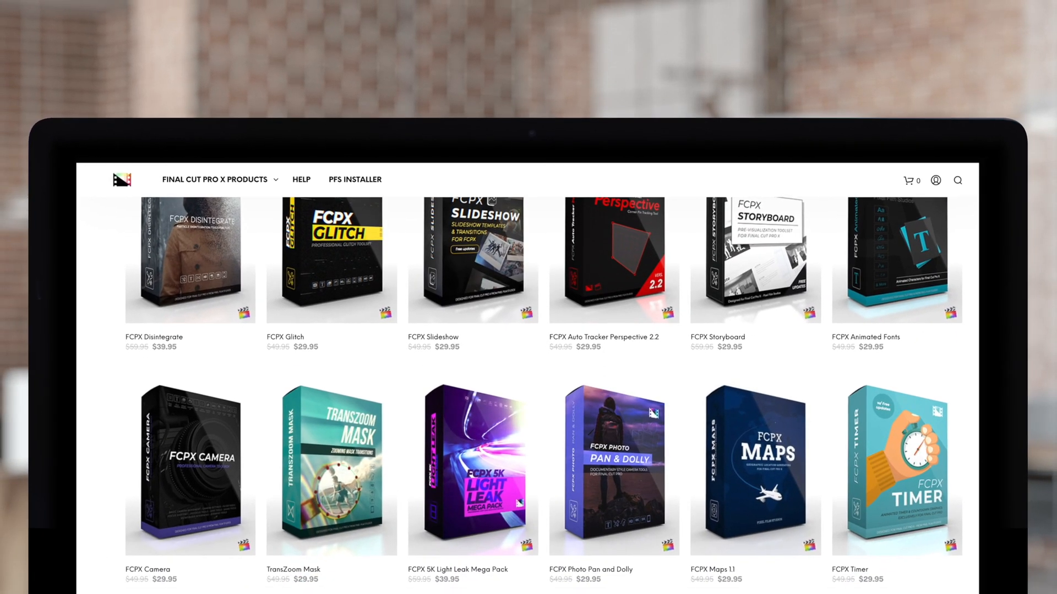